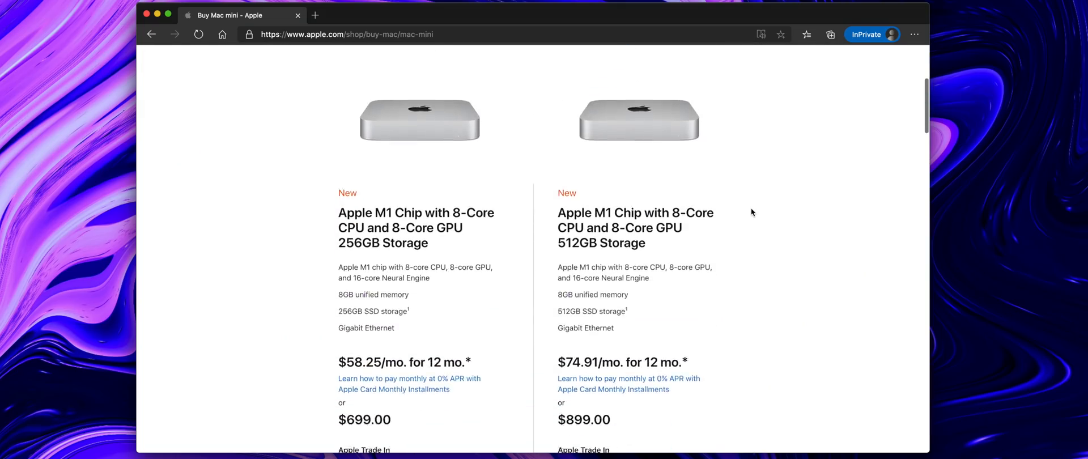
{"action": "scroll", "scroll_direction": "down", "scroll_amount": 3}
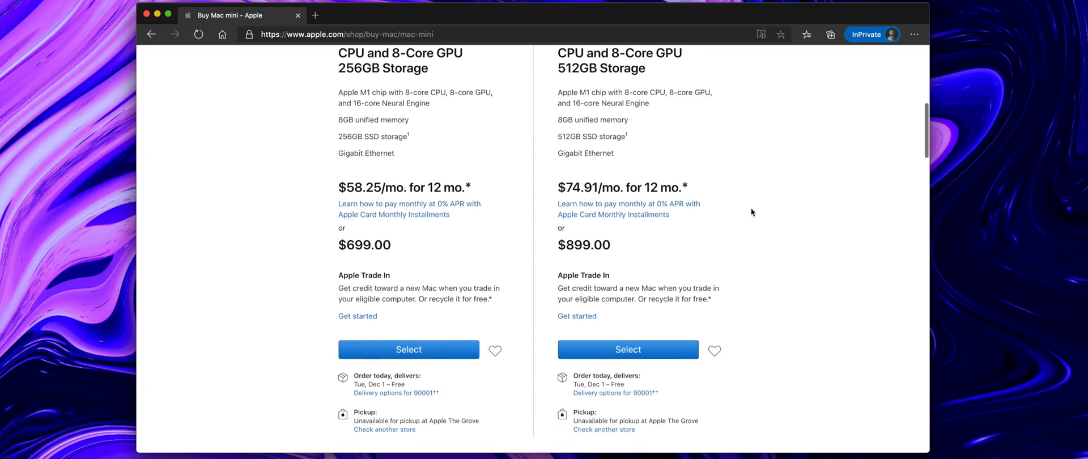